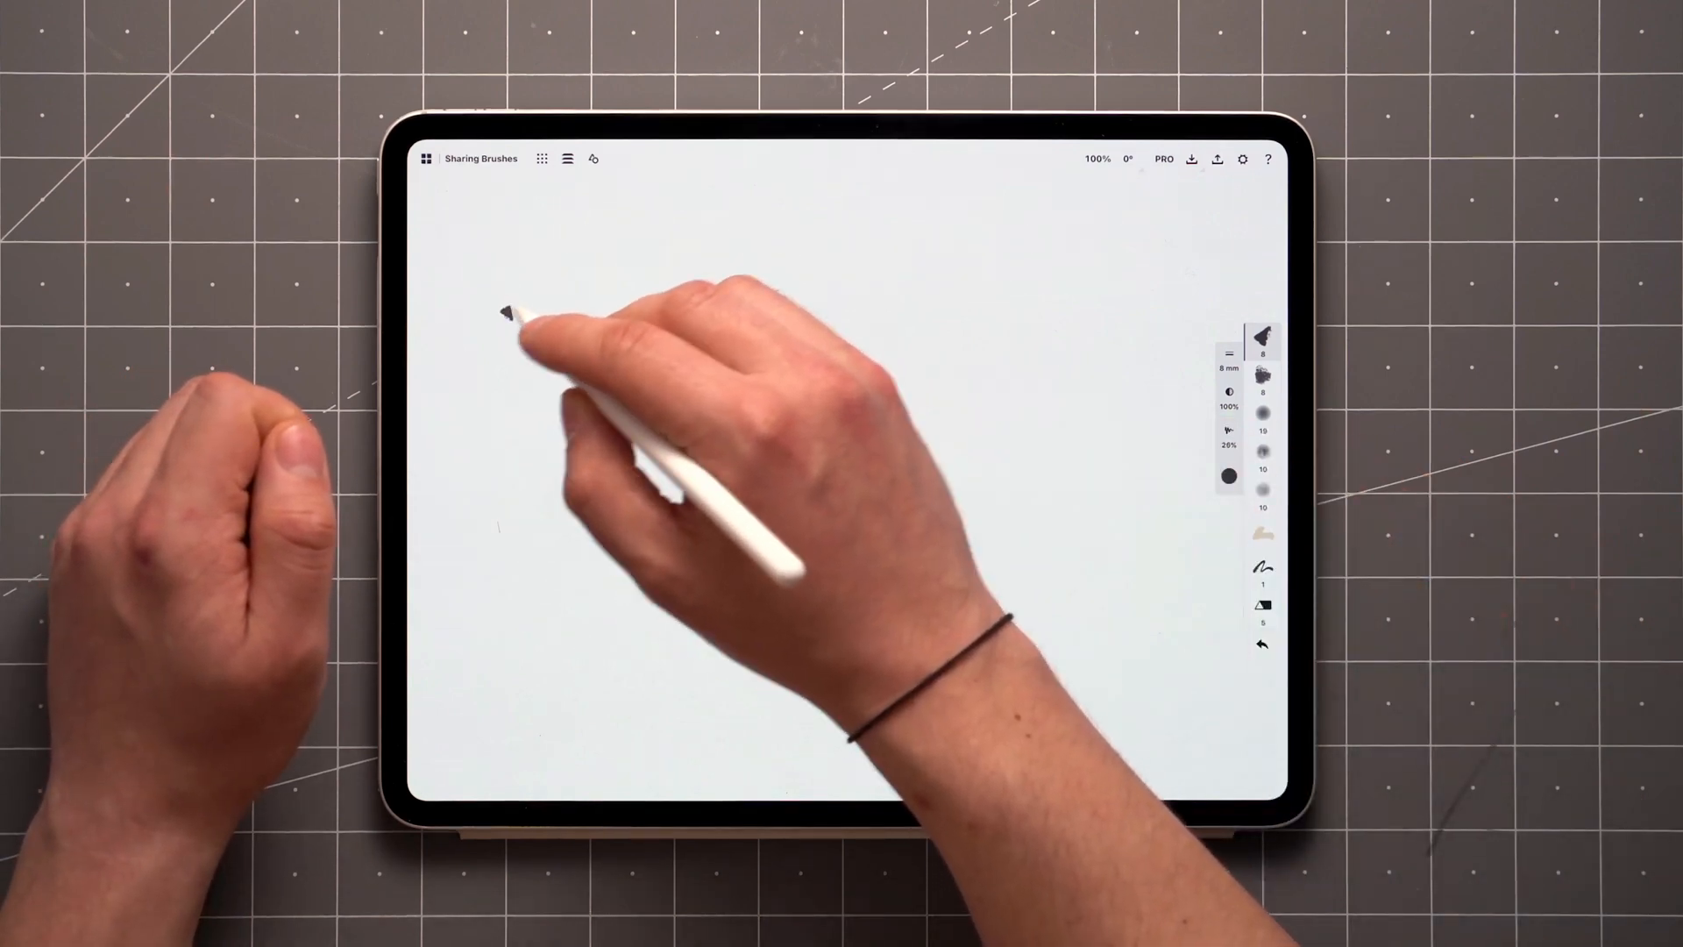
Draw a bold dark Carving Brush stroke across the canvas
drag(500, 312, 666, 451)
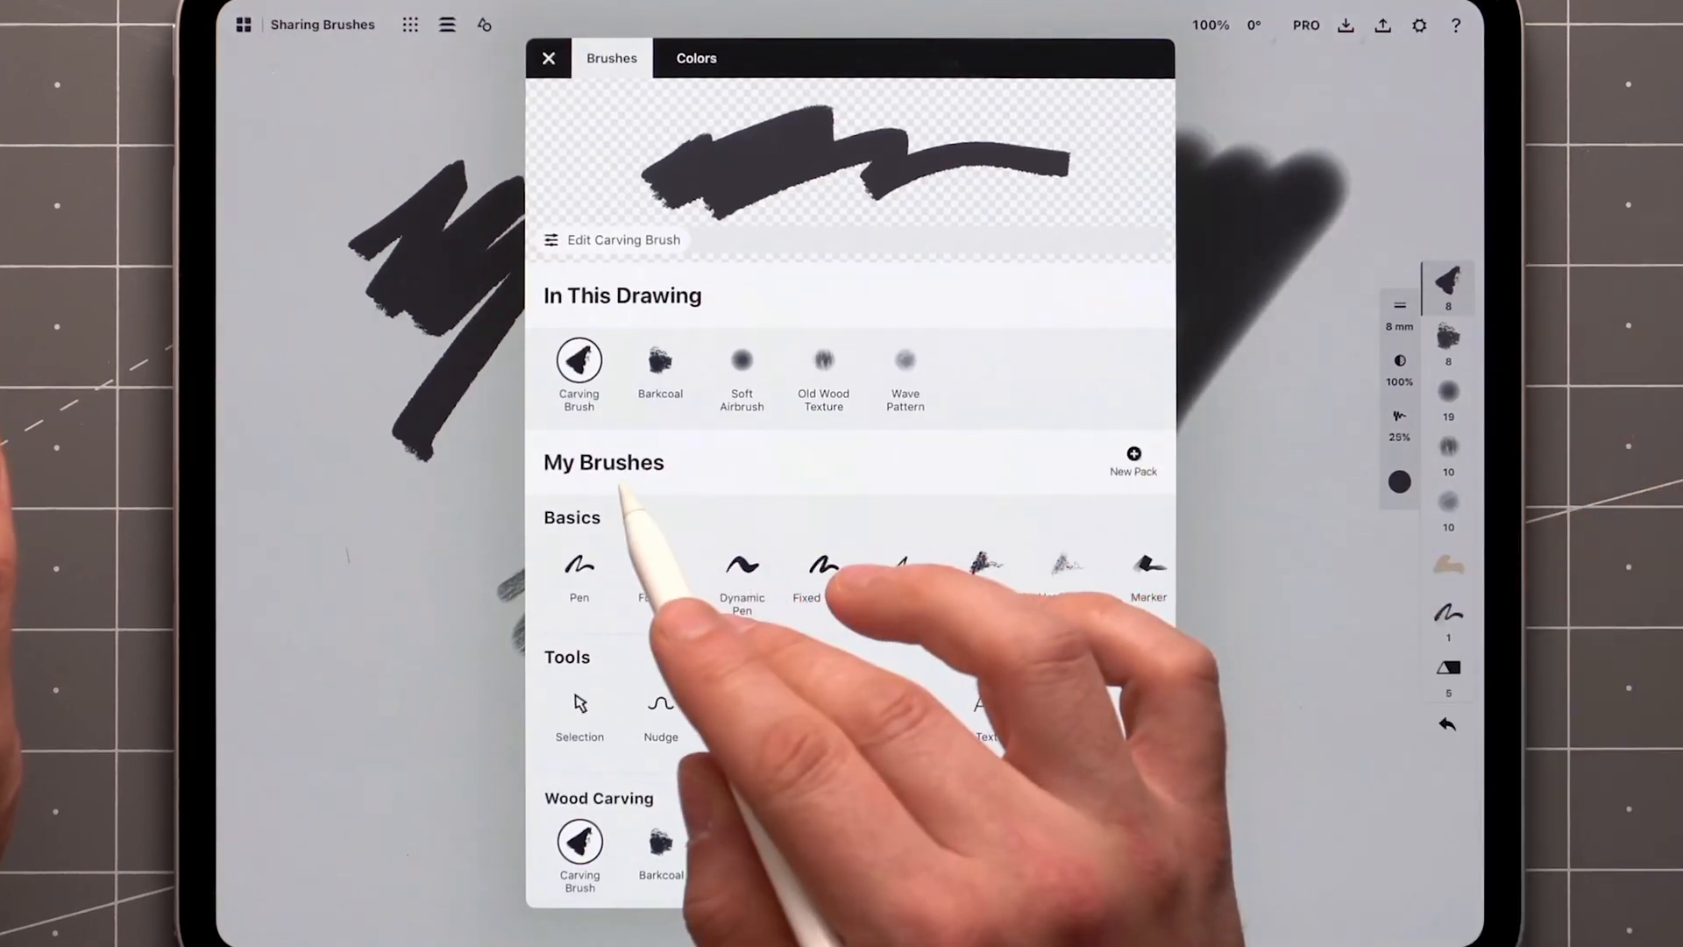
Share the Wood Carving pack from My Brushes as a live link
scroll(down, 3)
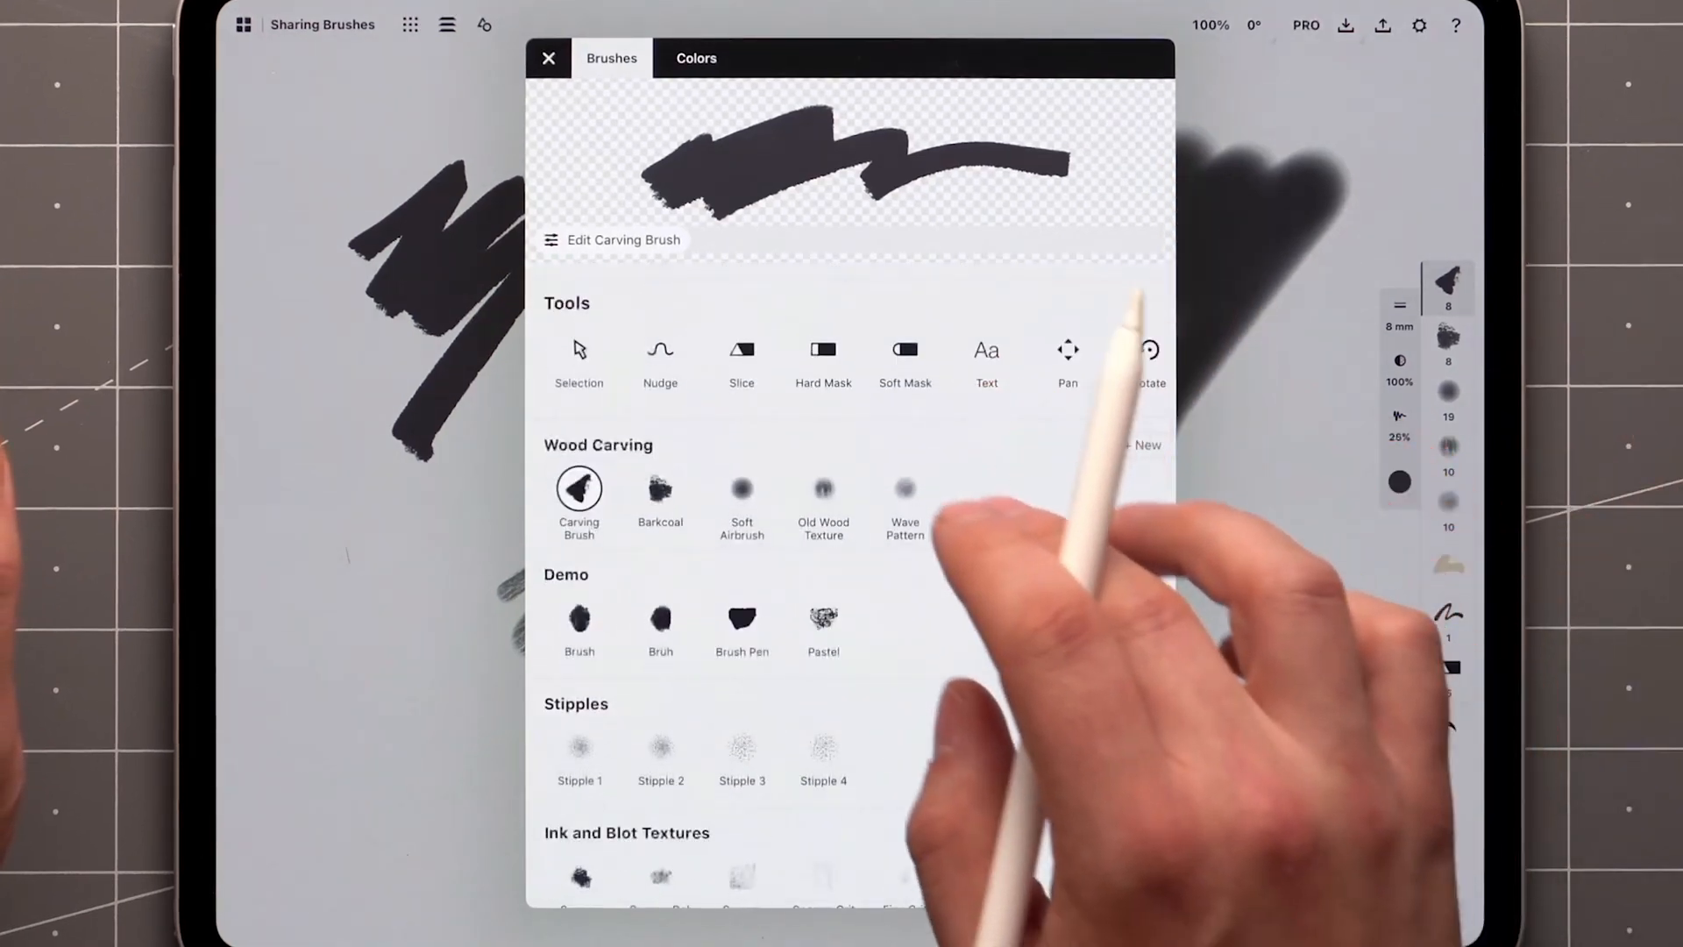
click(578, 489)
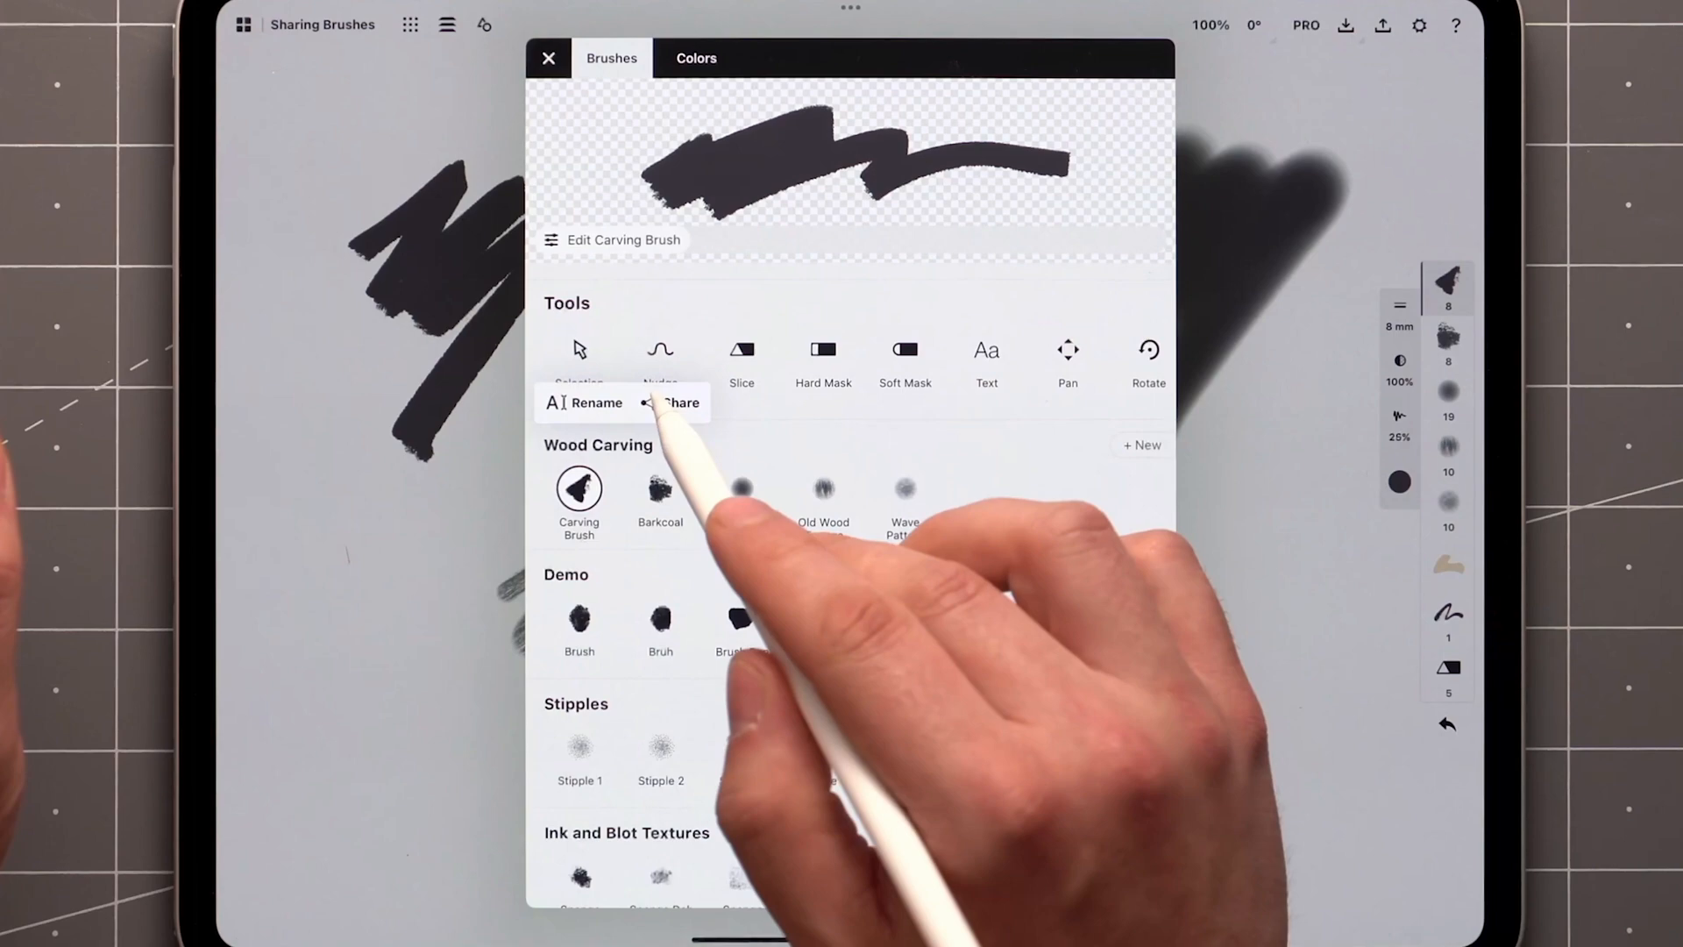
click(680, 402)
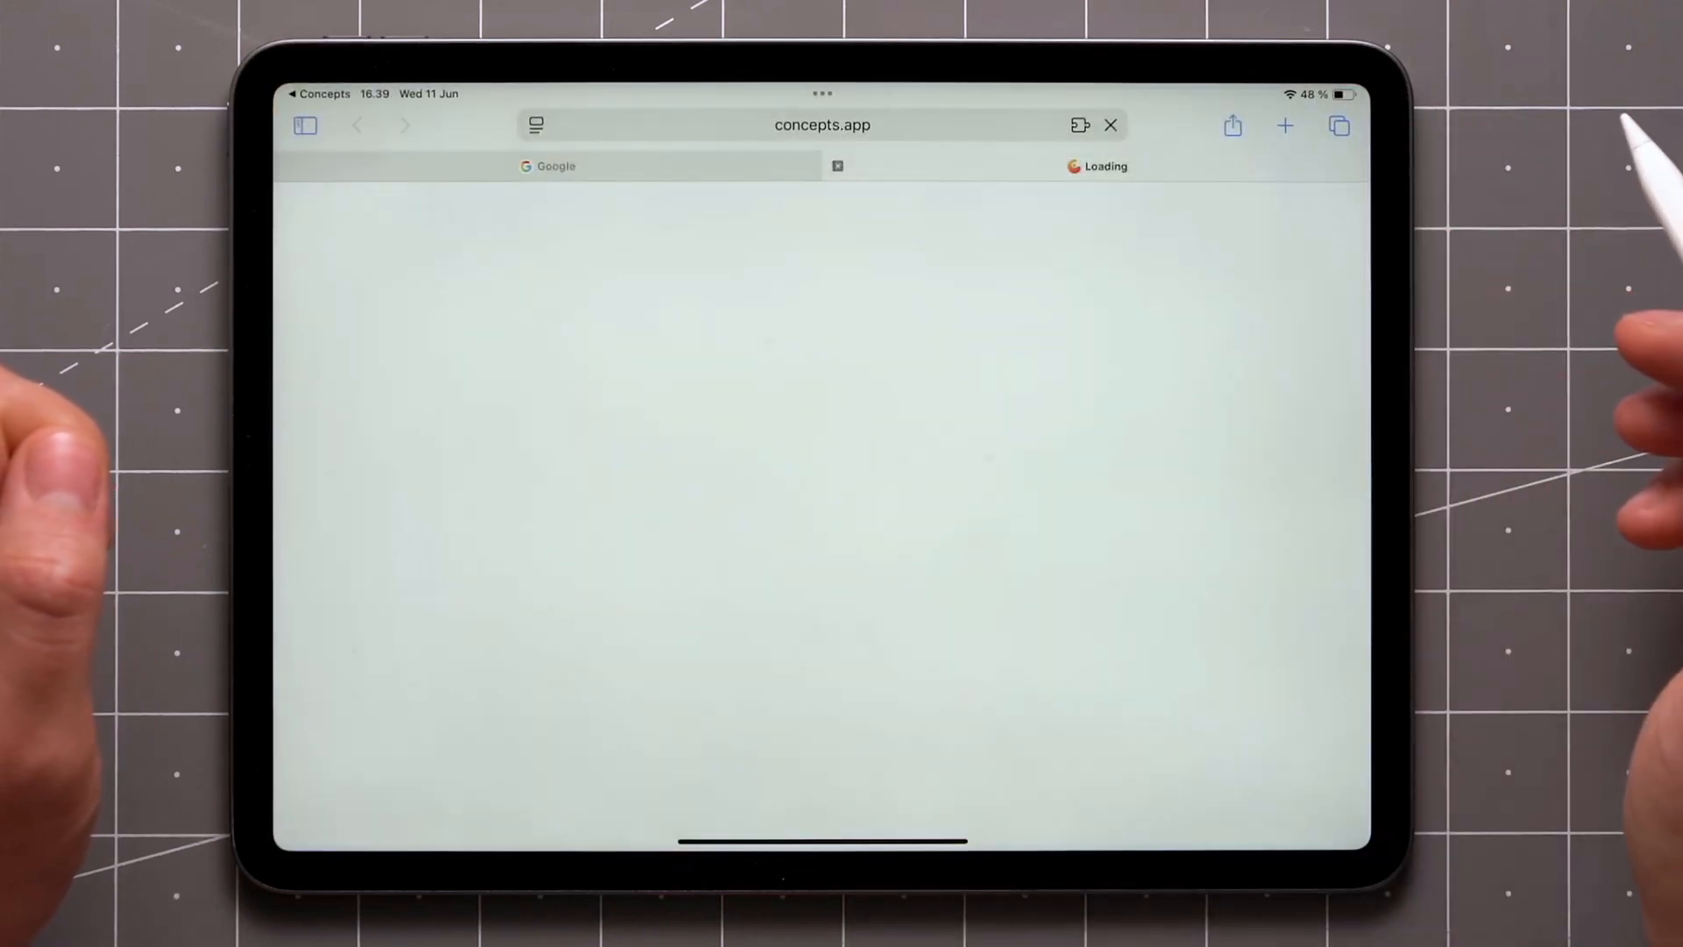
Open the shared Wood Carving link from Safari in Concepts
click(461, 436)
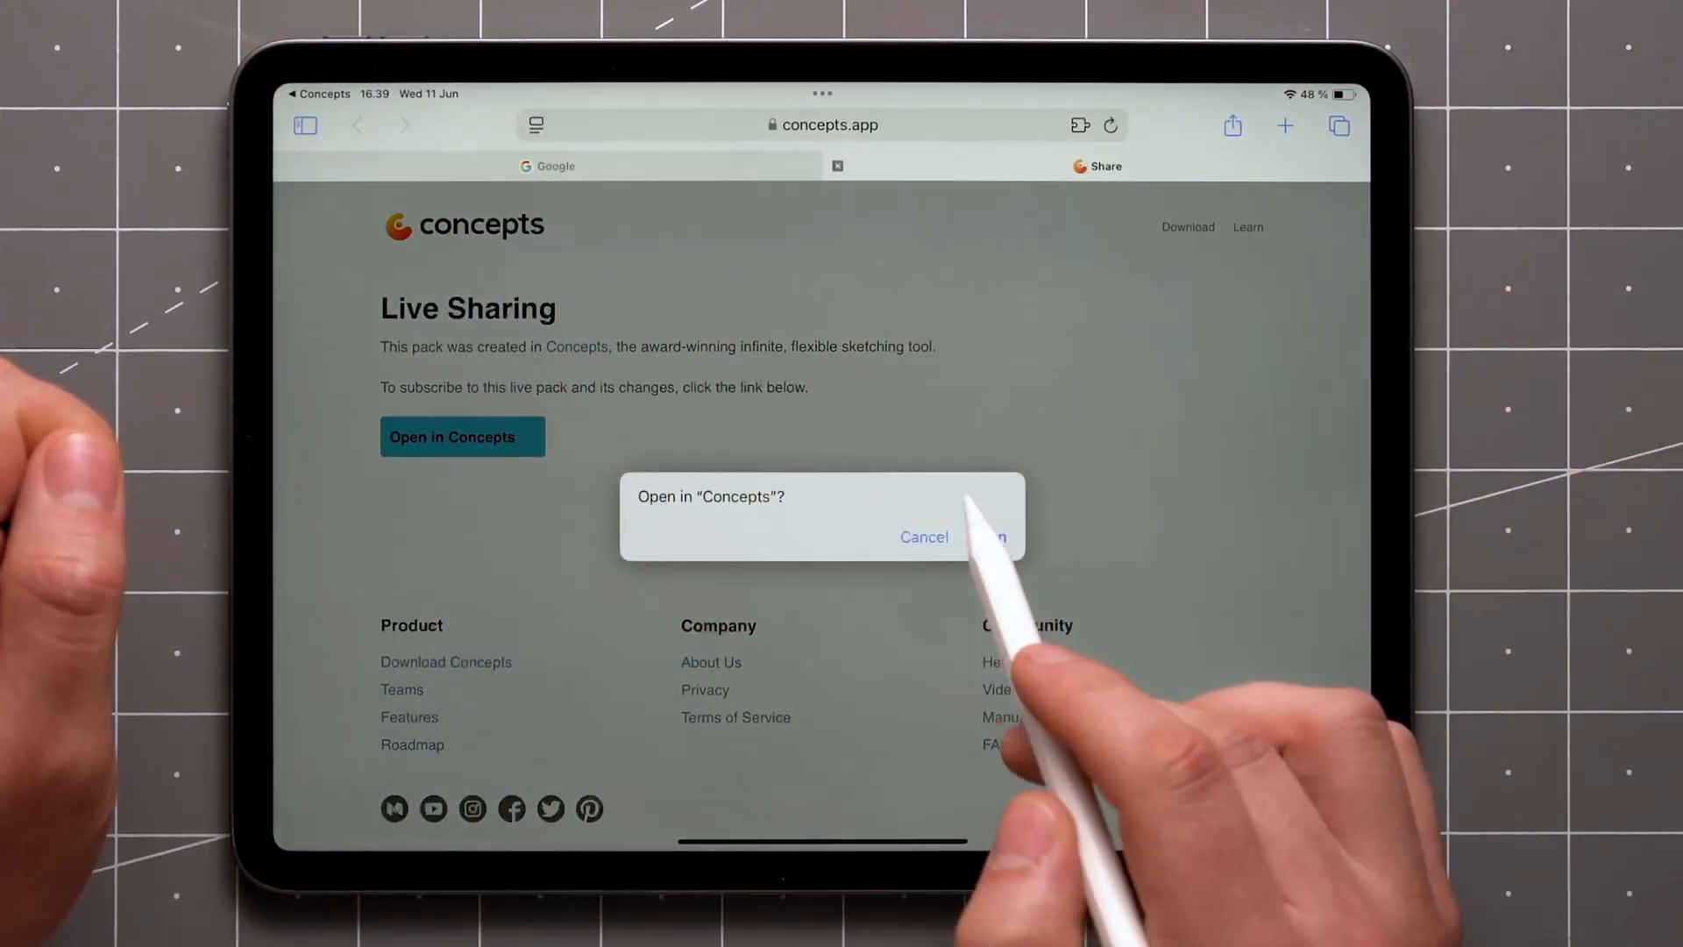
click(992, 536)
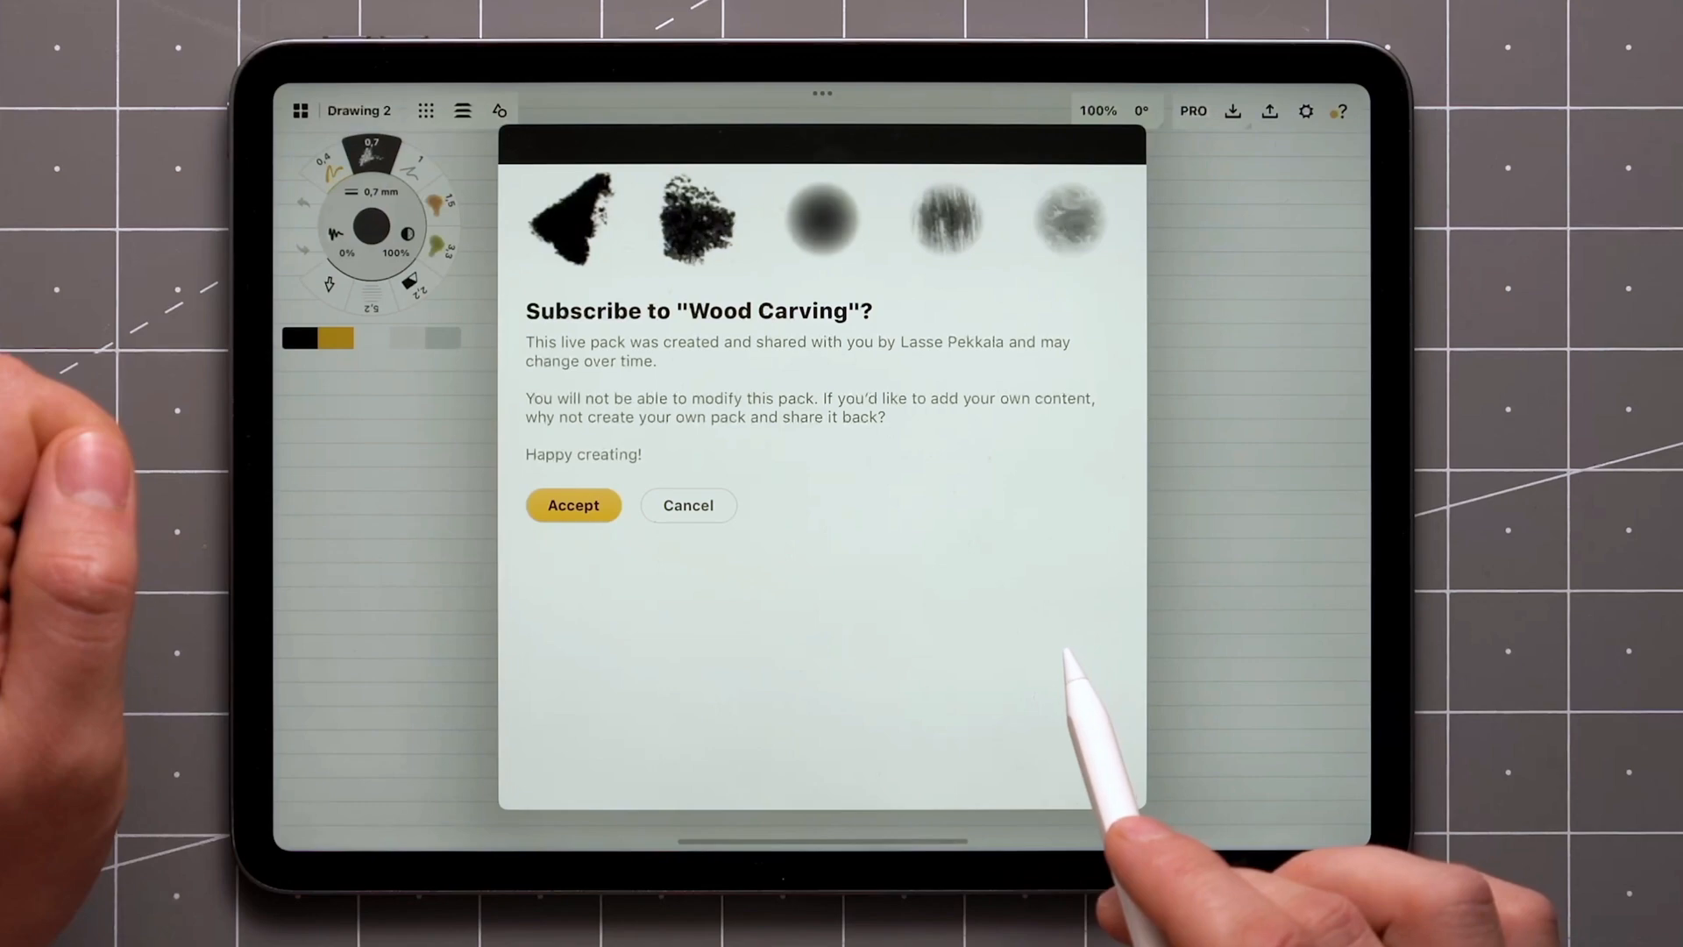
Accept the Wood Carving subscription and find the pack under Imported in the brush menu
click(572, 505)
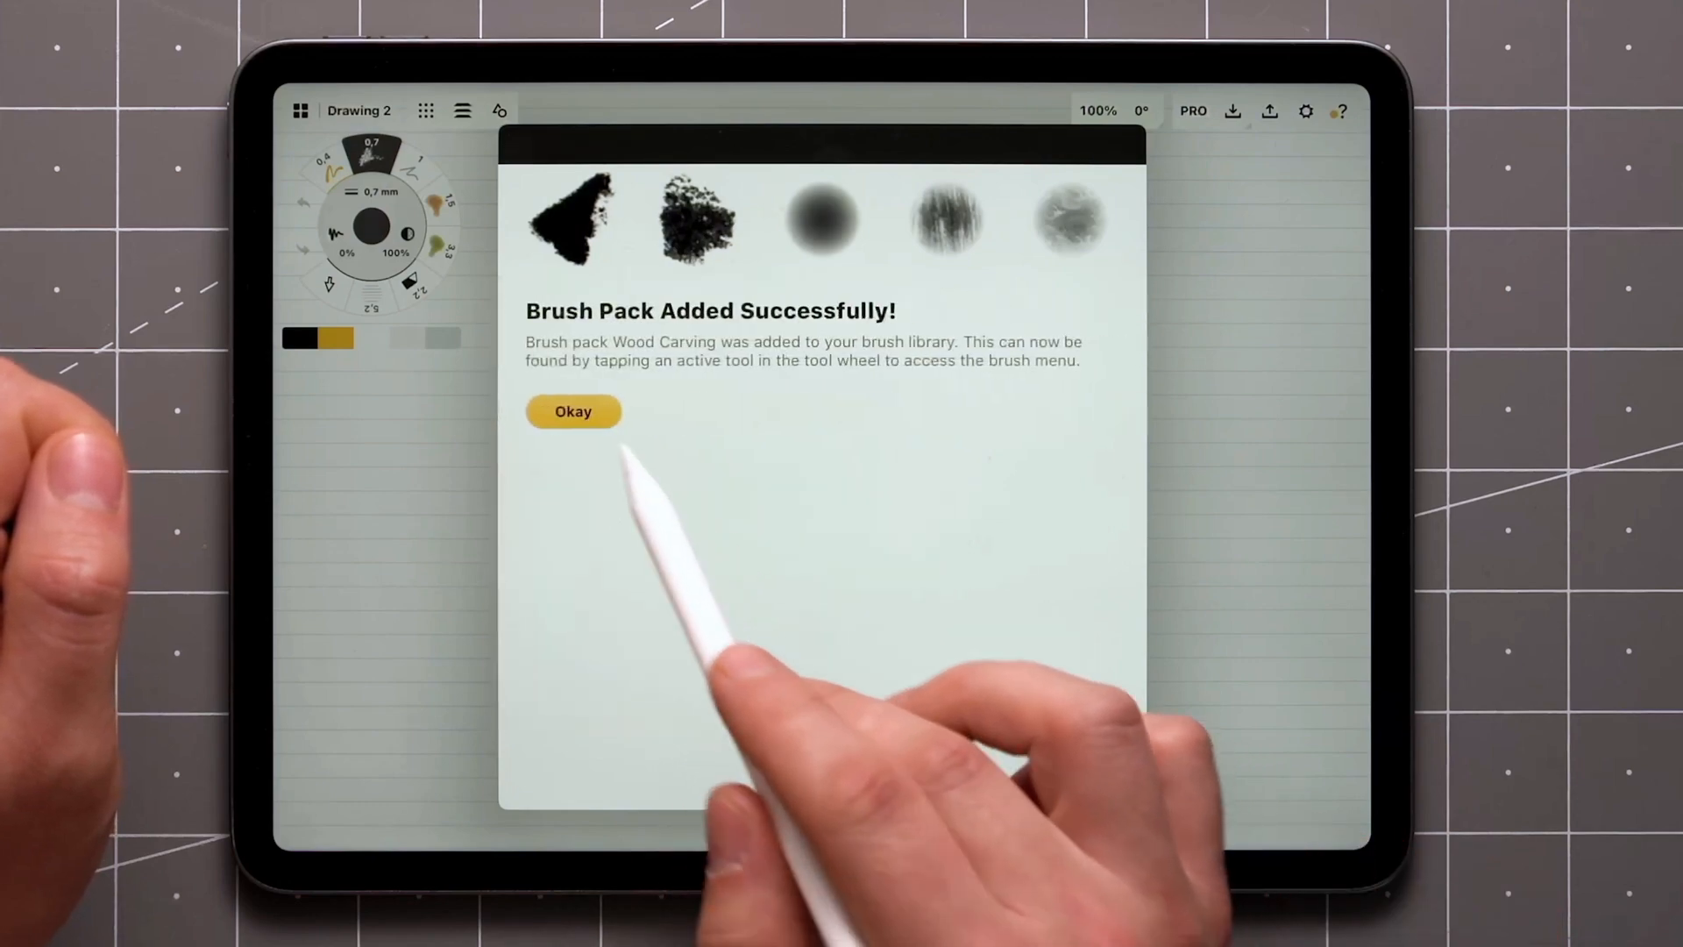
click(573, 411)
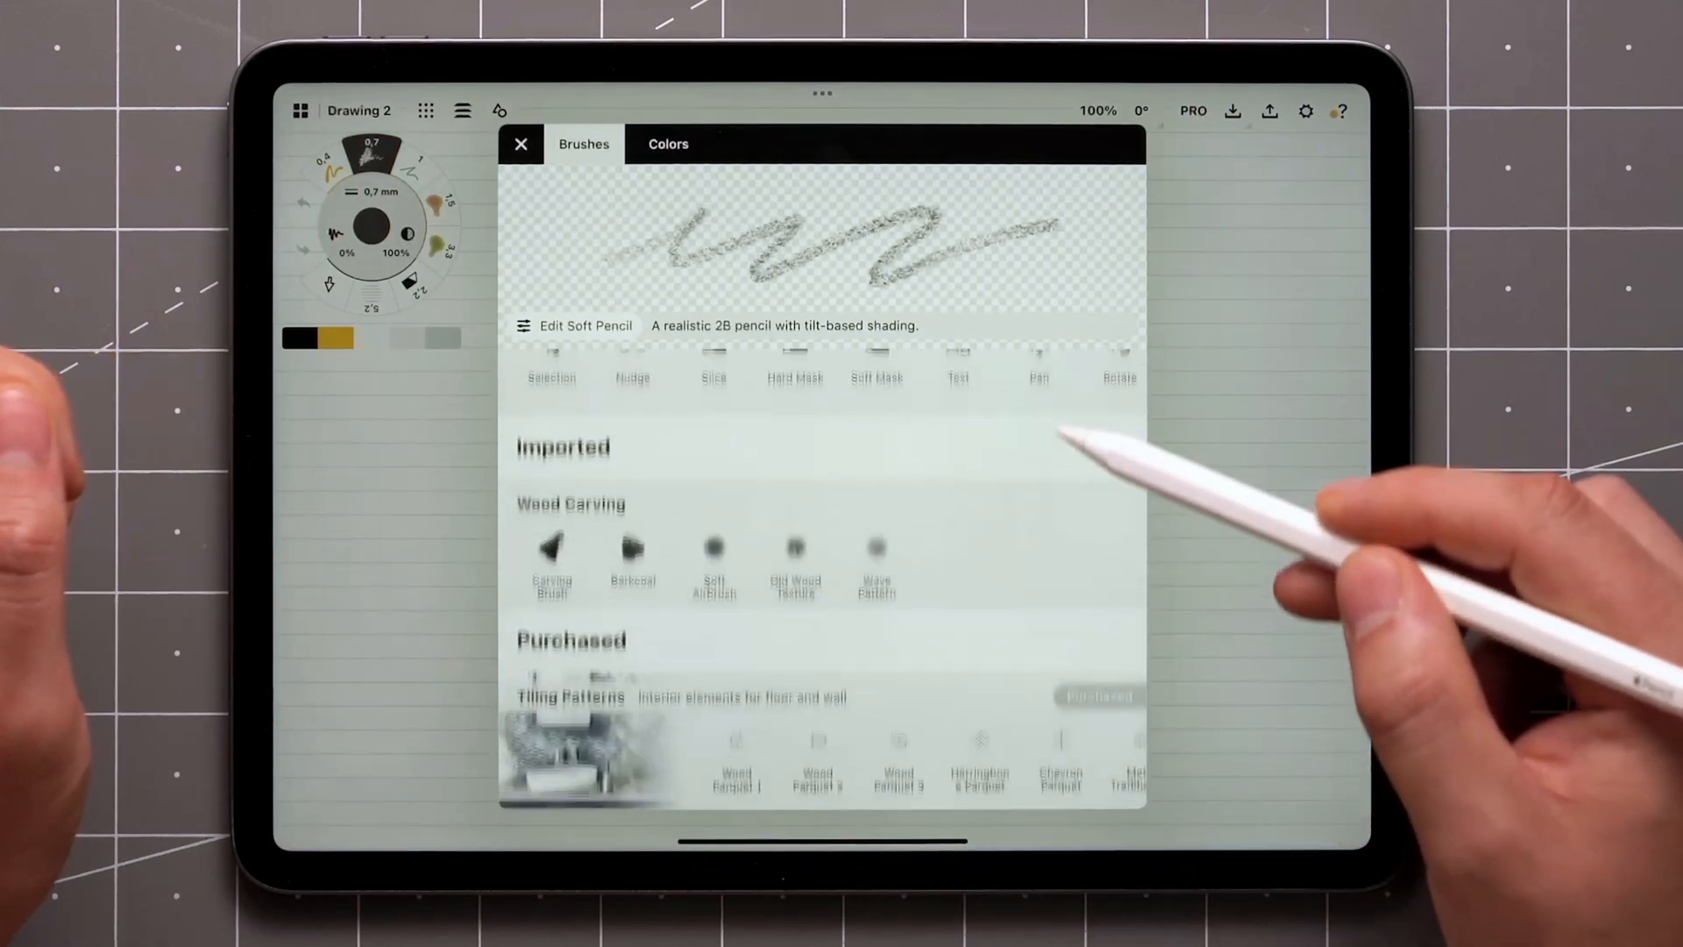
click(551, 519)
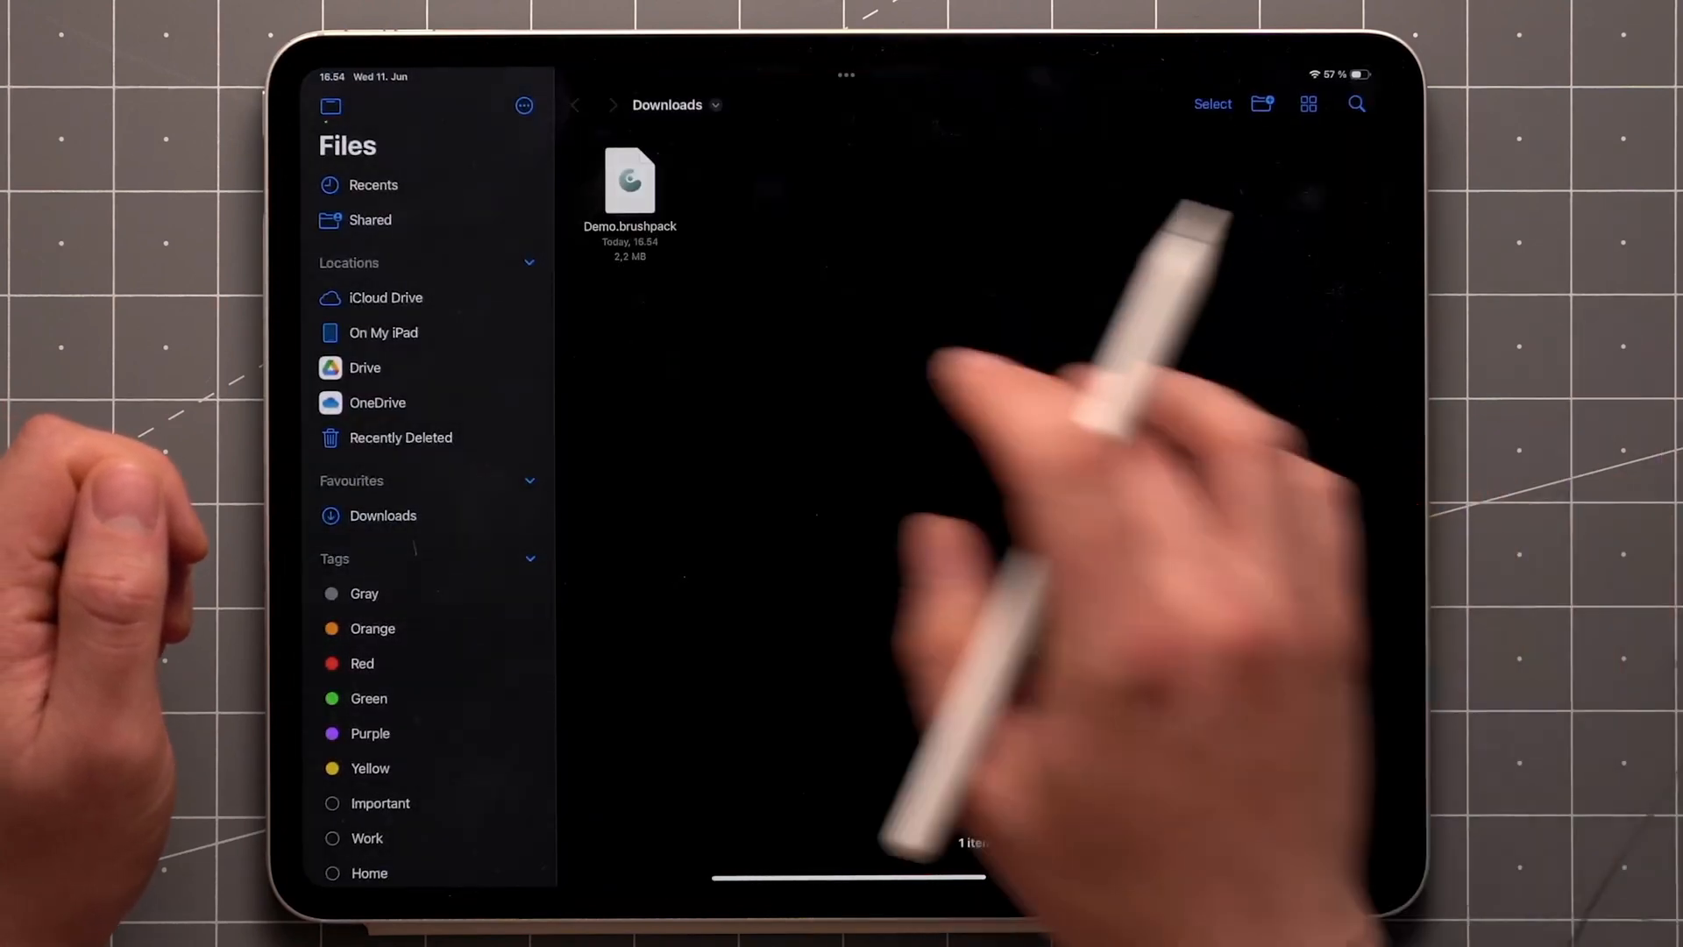
Bring up the options for Demo.brushpack in the Downloads folder
right_click(630, 188)
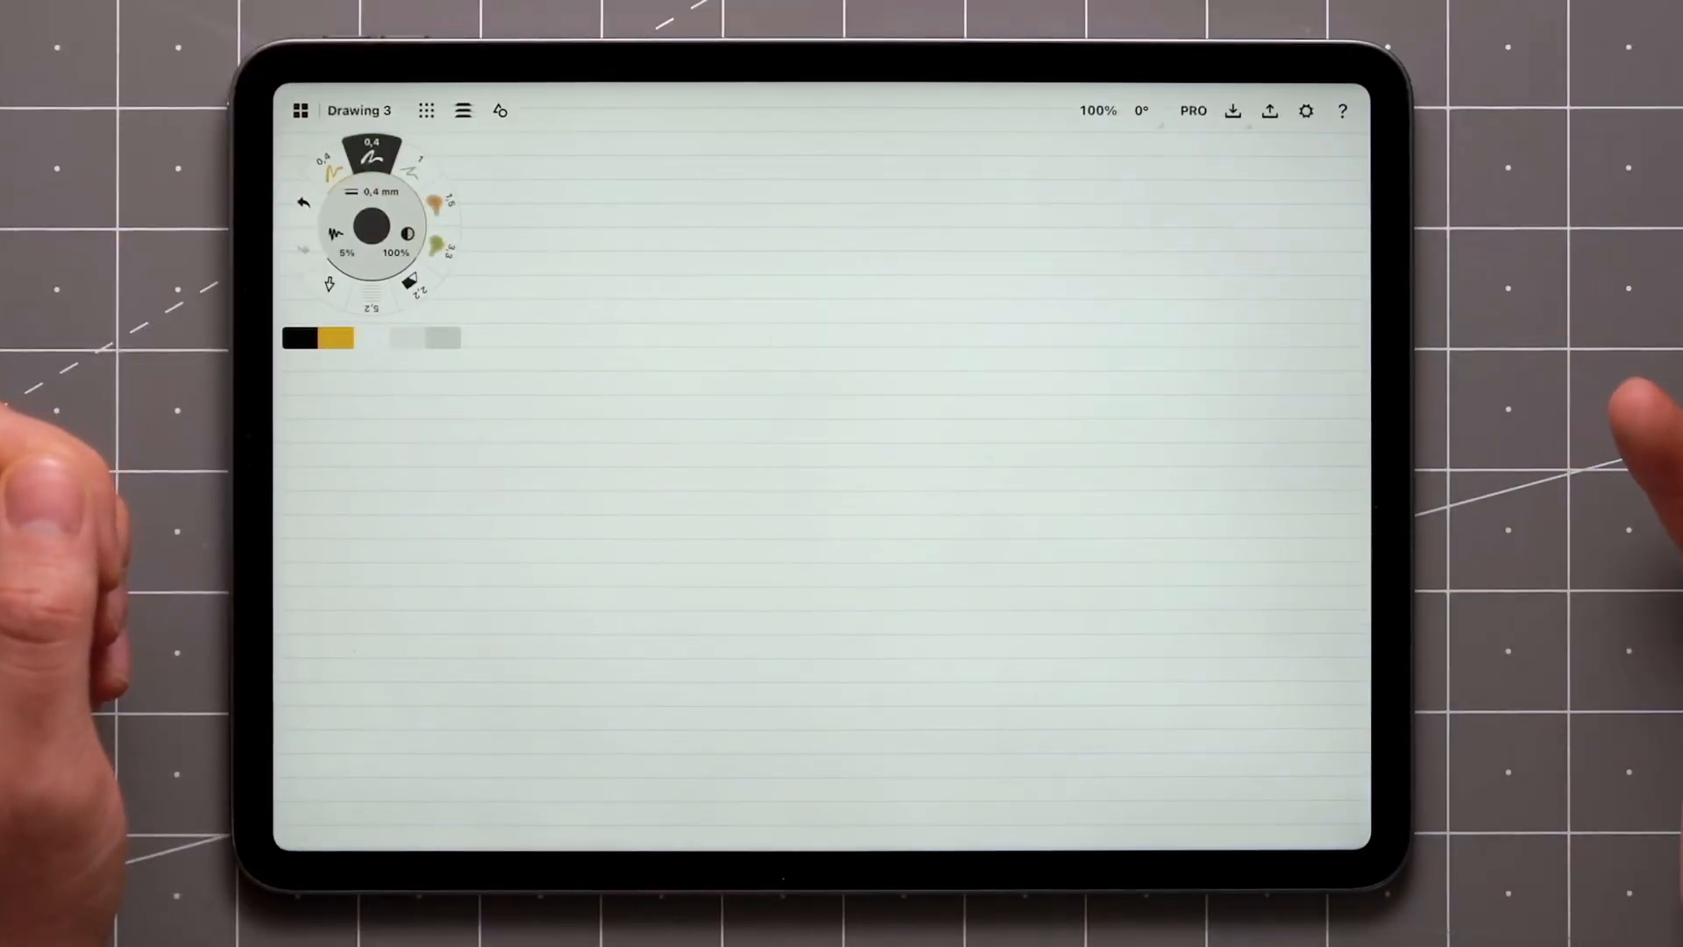
Import Demo.brushpack from Downloads and dismiss the pack-added message
click(1269, 110)
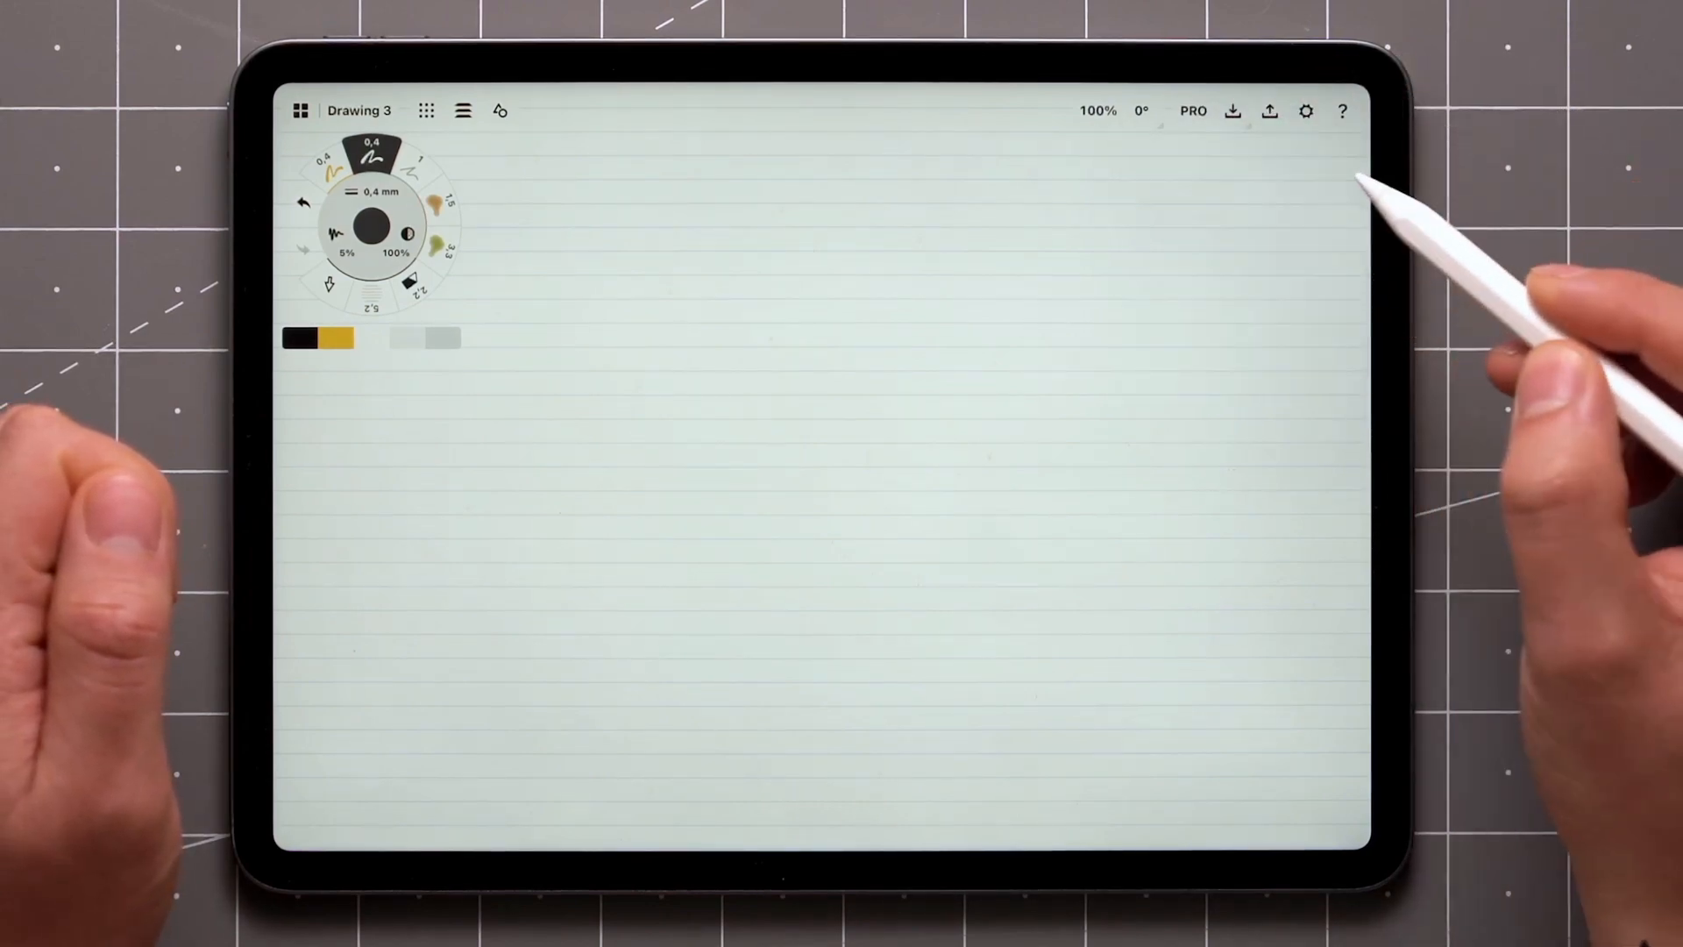
click(1233, 111)
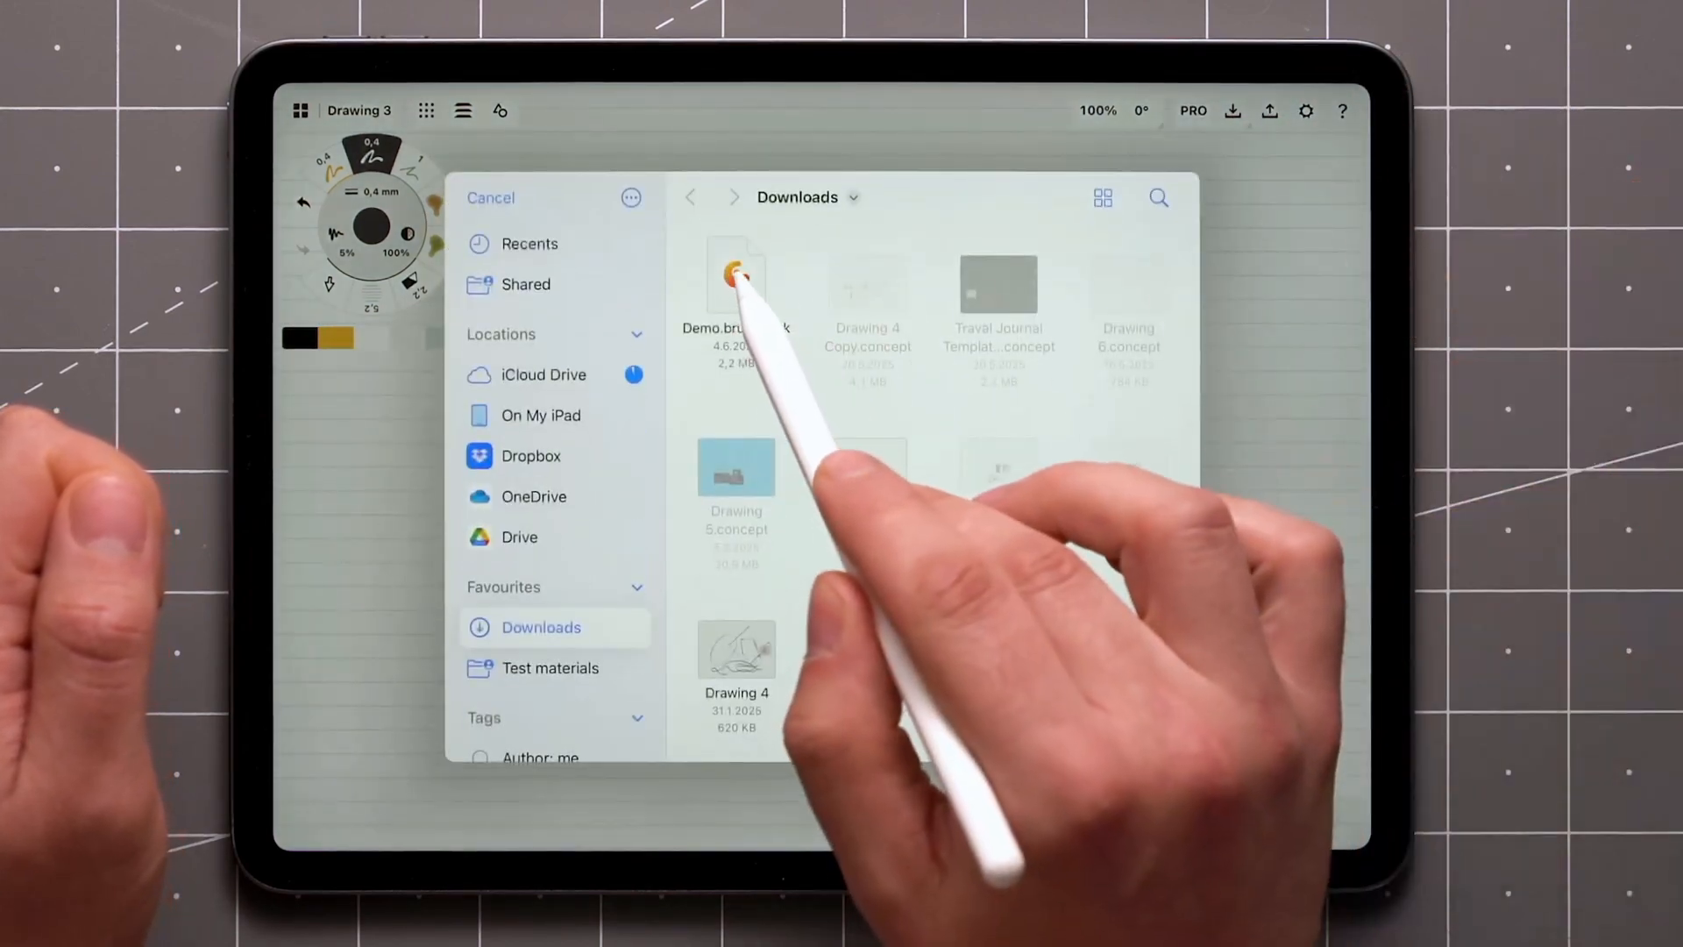
click(736, 274)
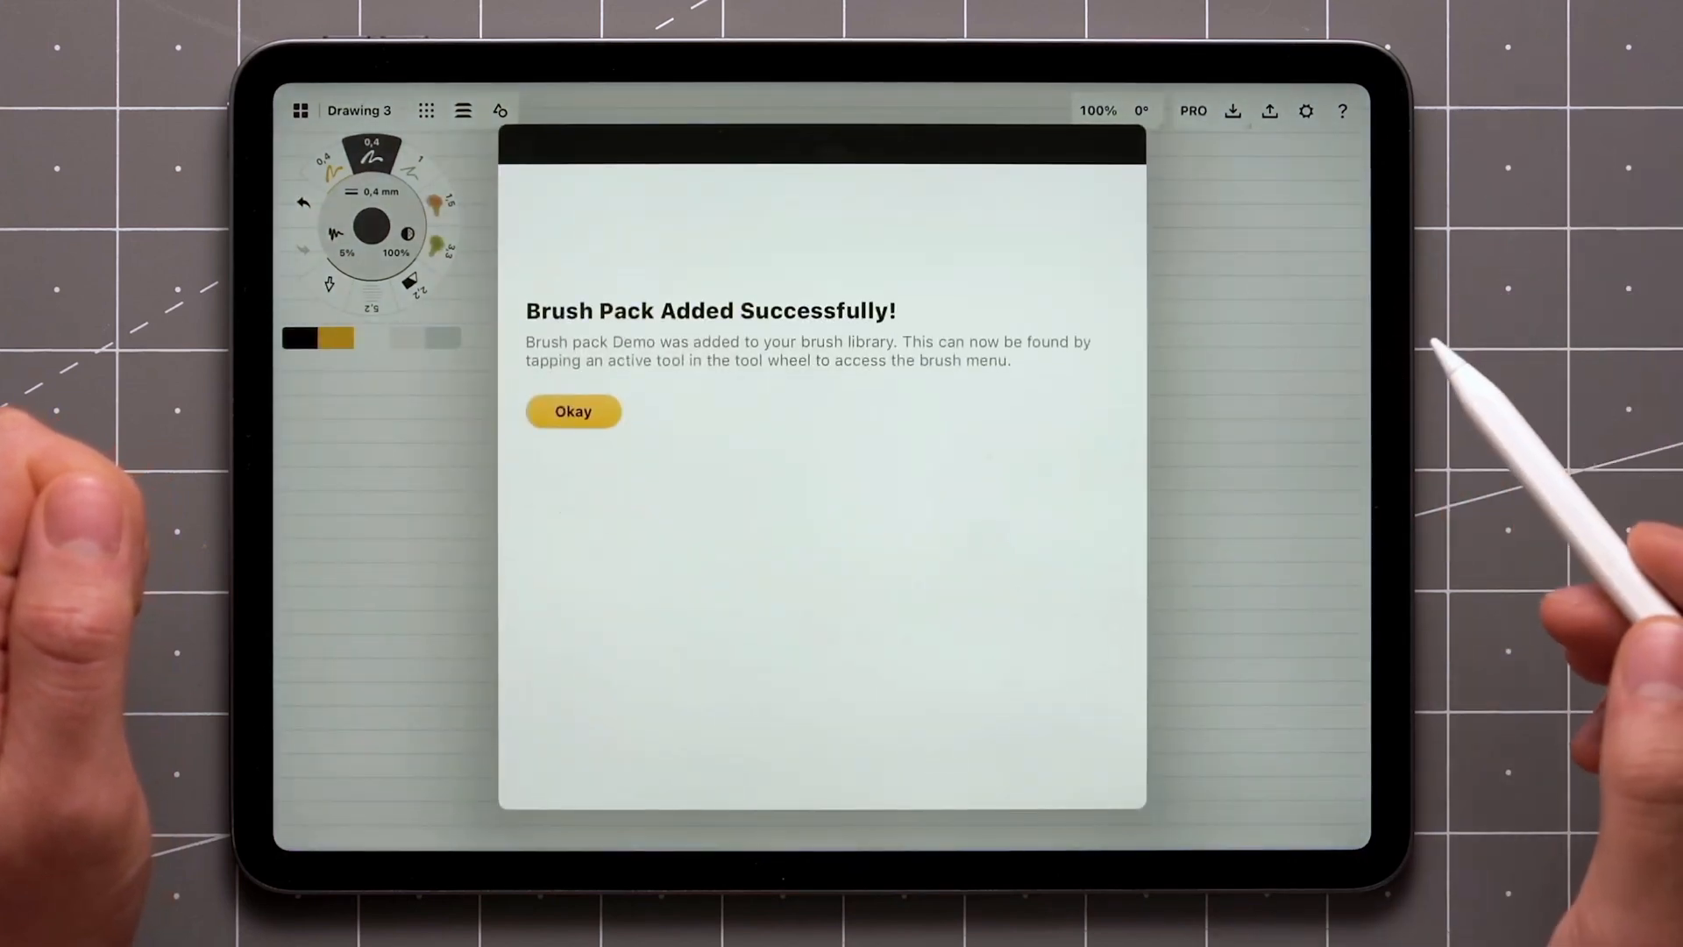
click(573, 410)
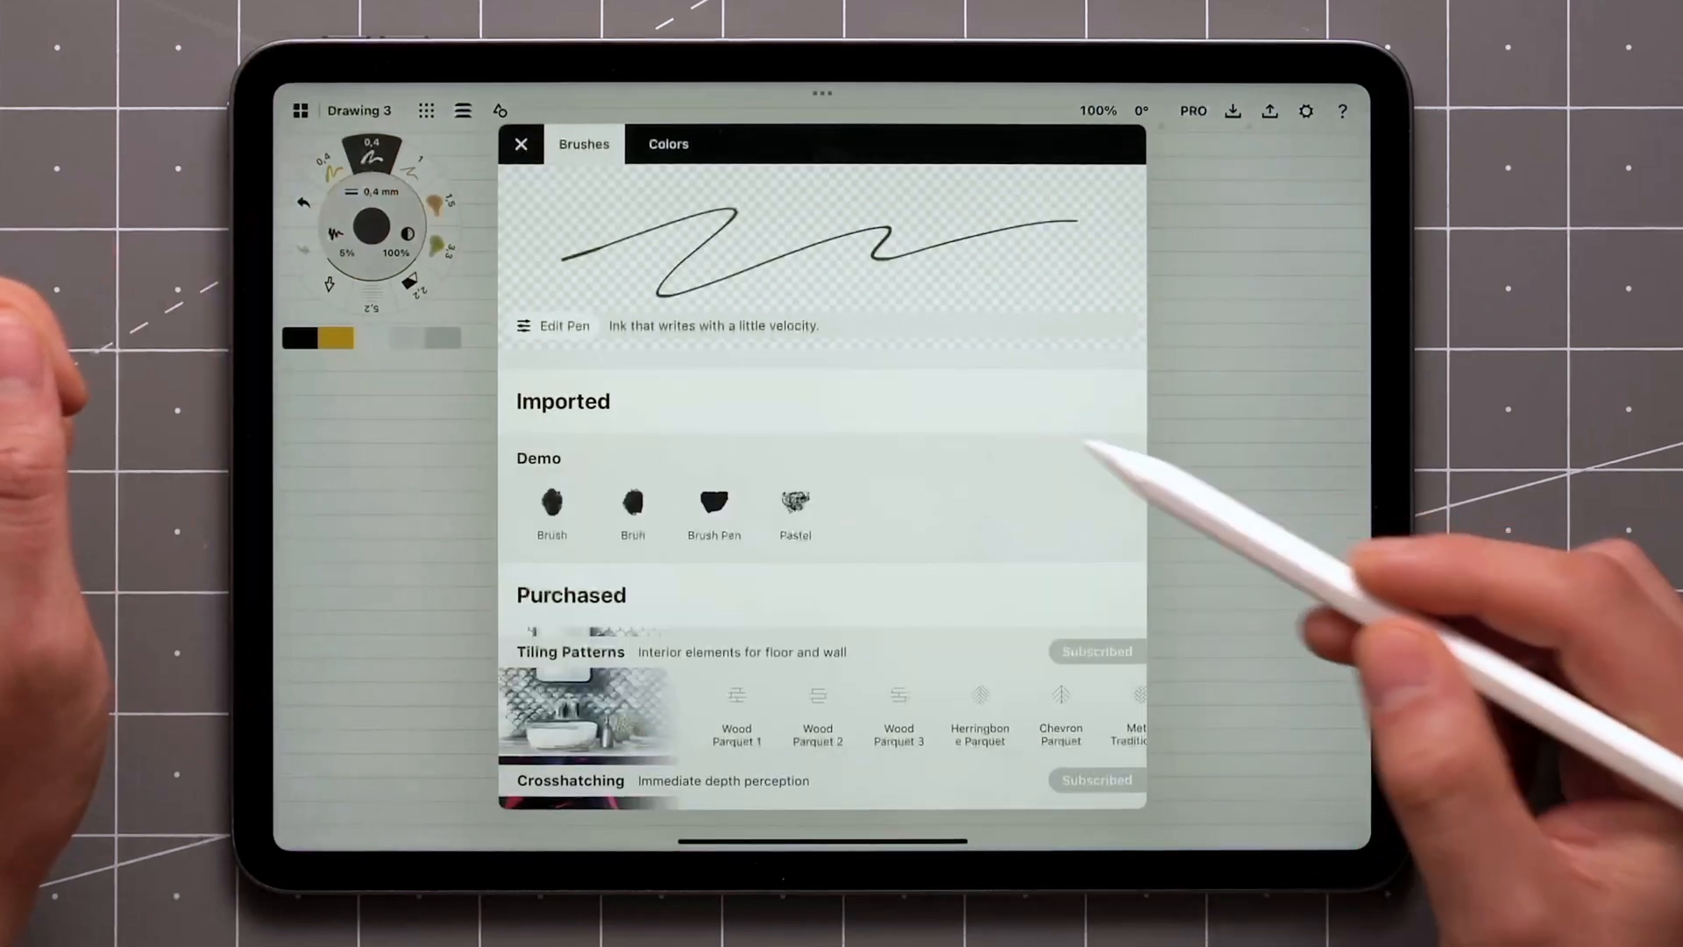
Select Brush Pen from the imported Demo pack and open it in the brush editor
click(714, 505)
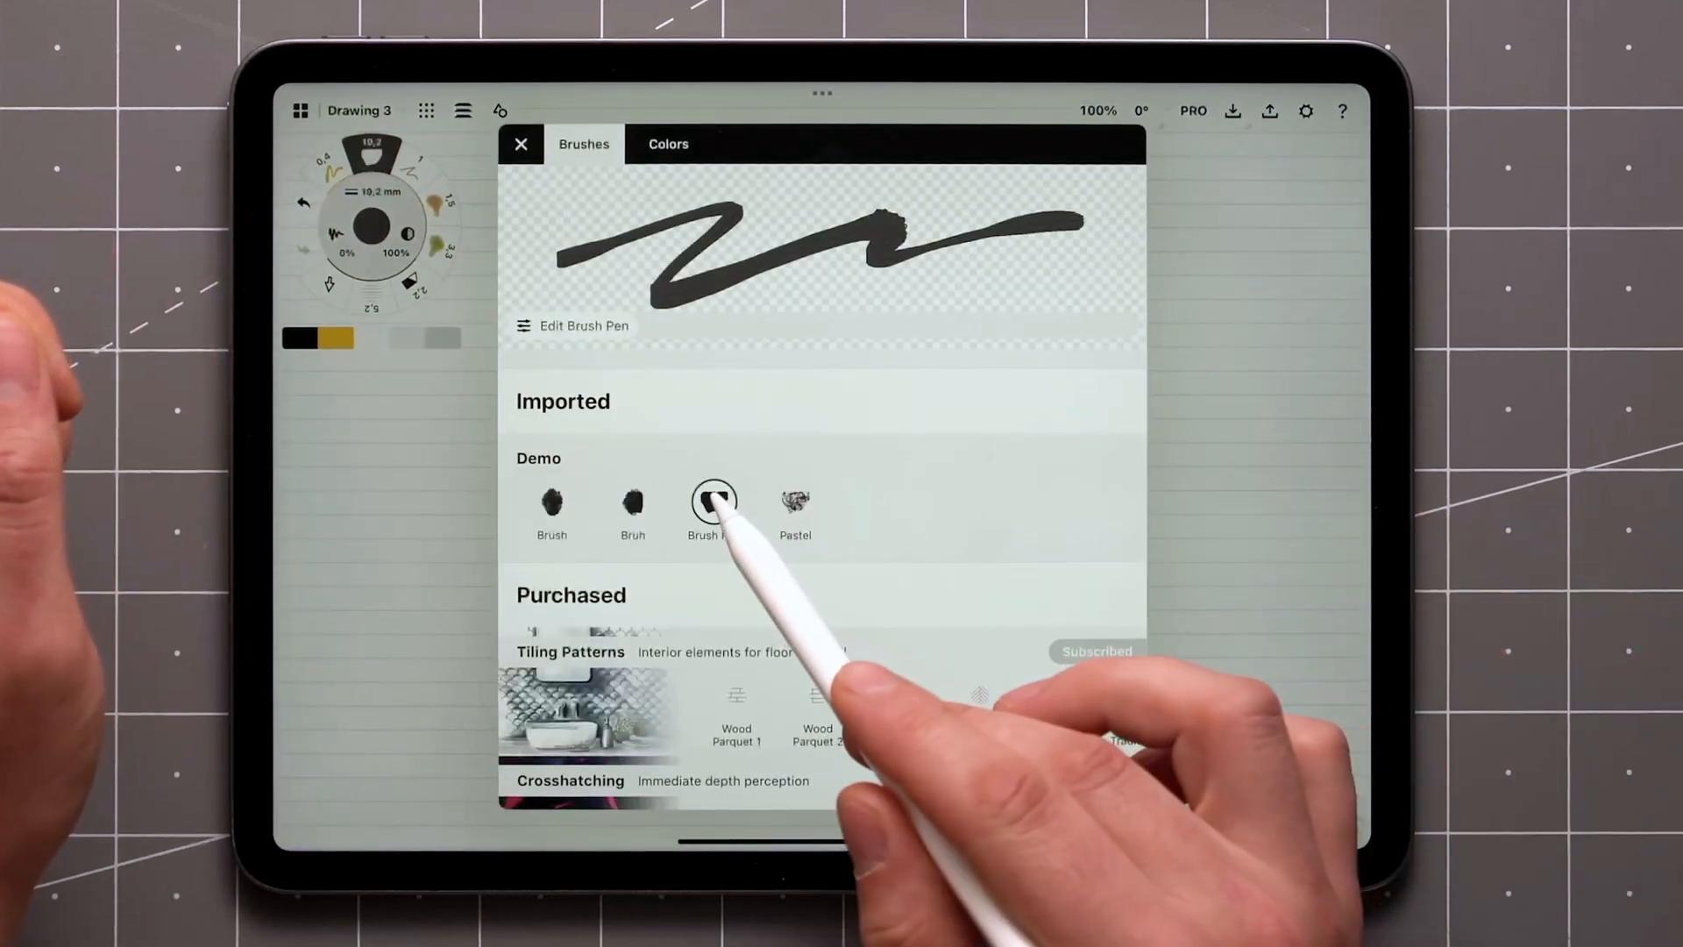
click(572, 326)
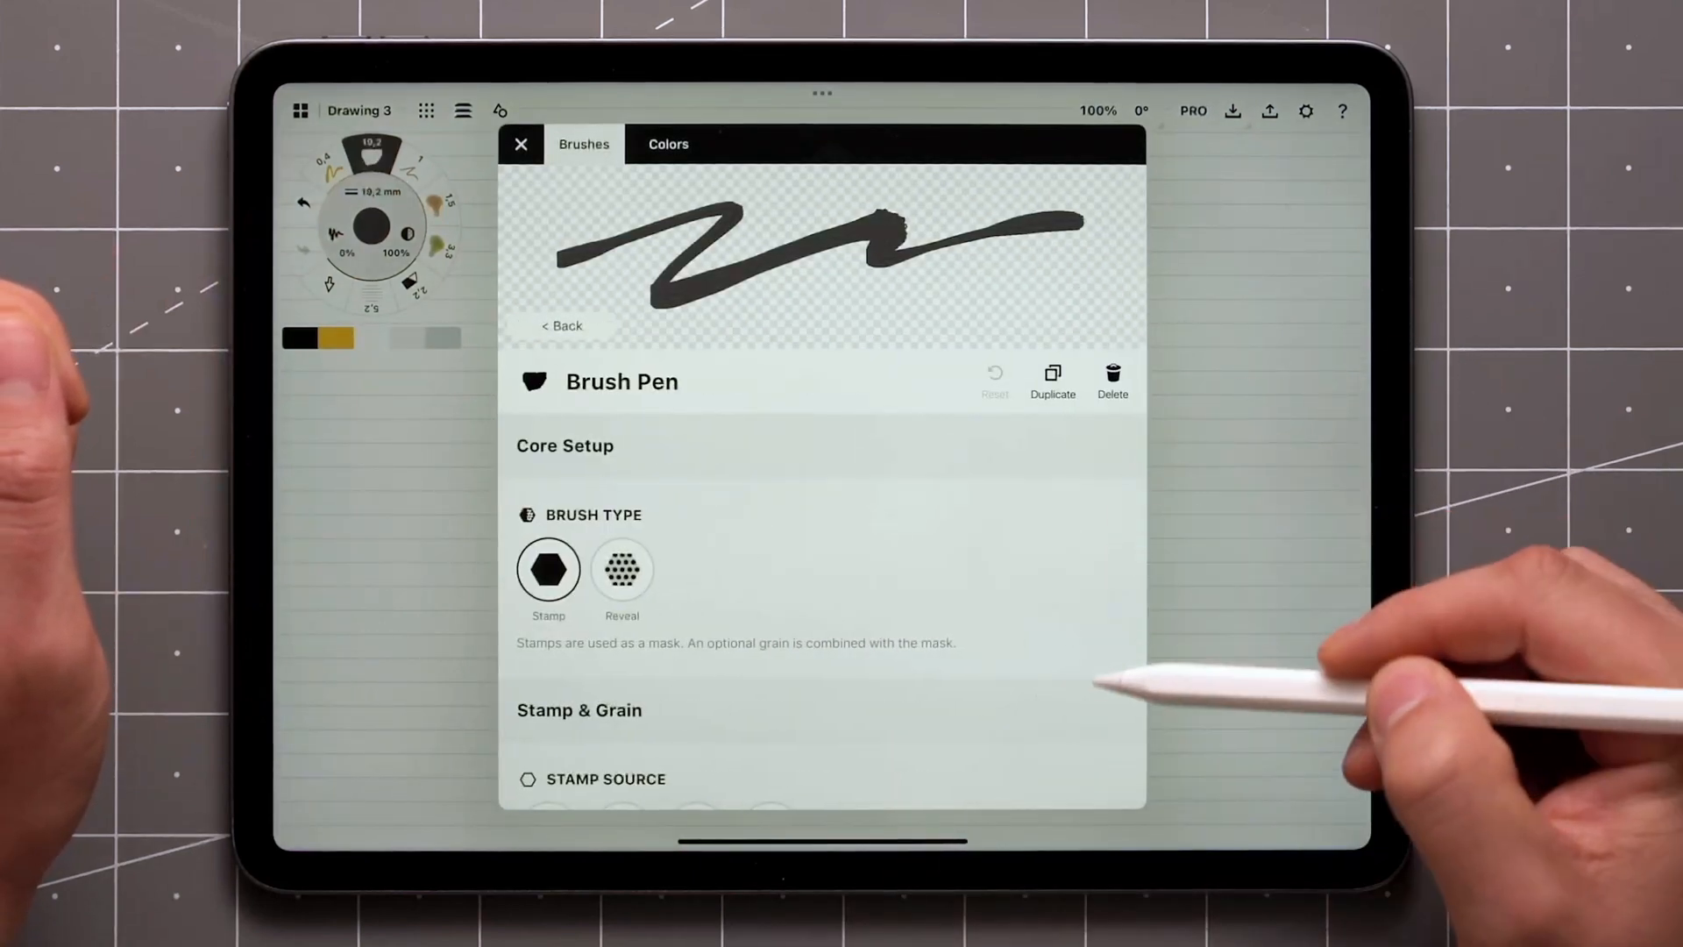